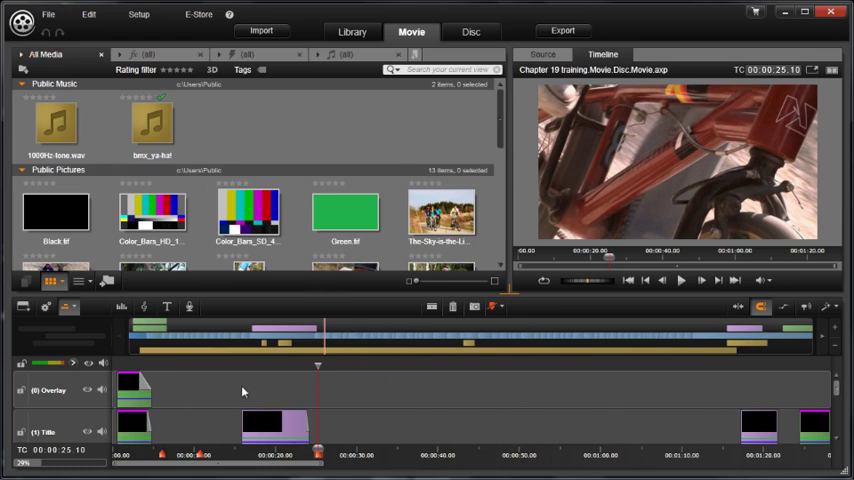
# Switch to the Disc editor and preview the Blank_Main16x9 menu template from the library.
pyautogui.click(230, 14)
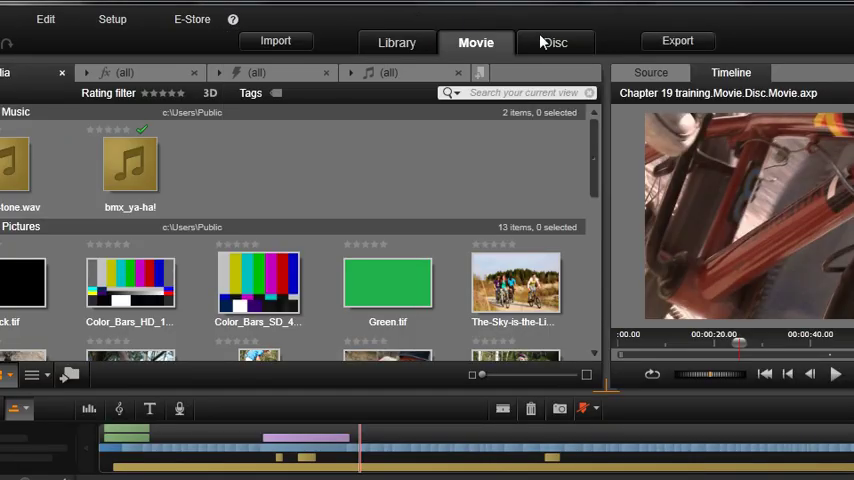
pyautogui.click(556, 42)
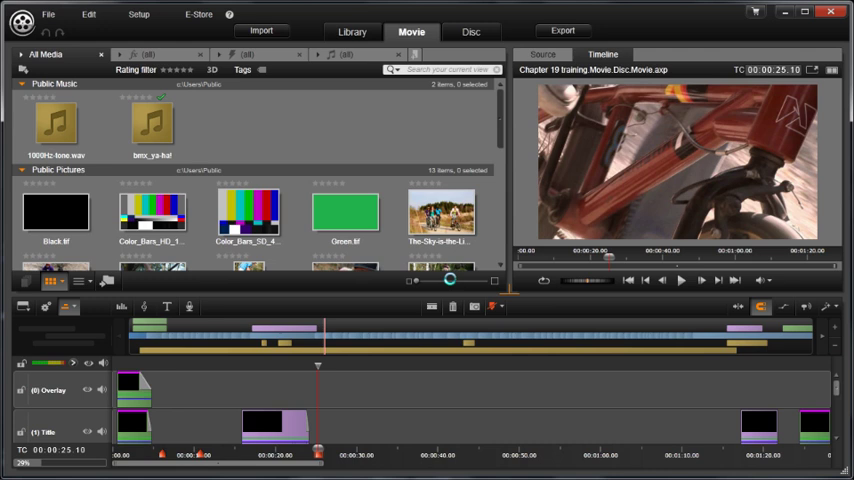
pyautogui.click(470, 32)
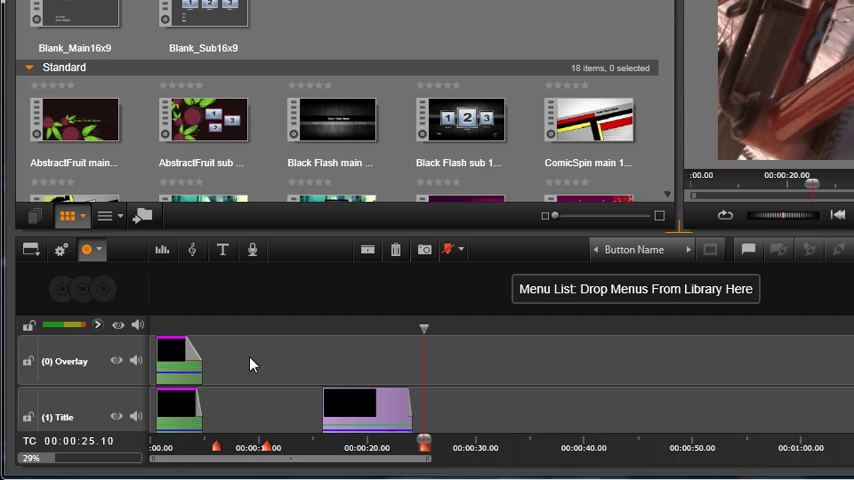
pyautogui.moveTo(248, 356)
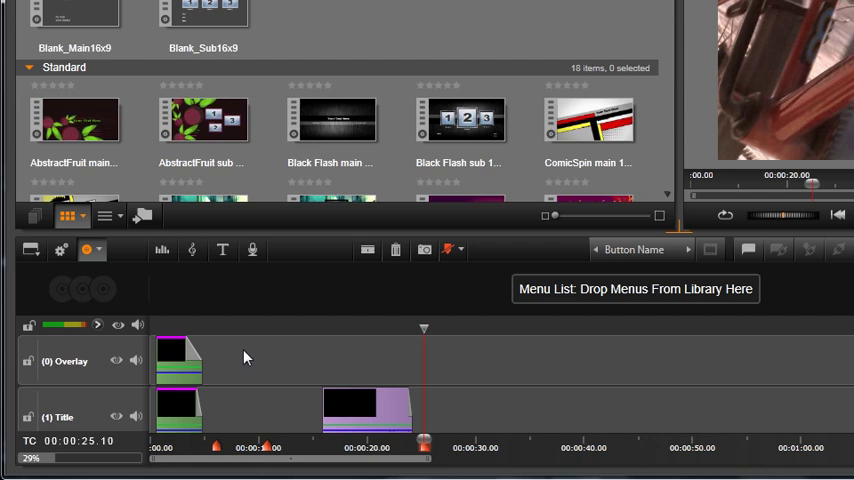
pyautogui.moveTo(186, 290)
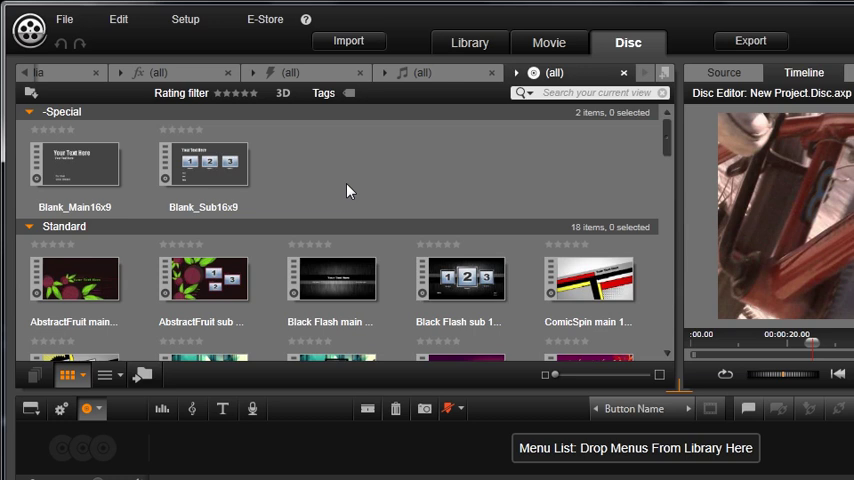
pyautogui.moveTo(164, 276)
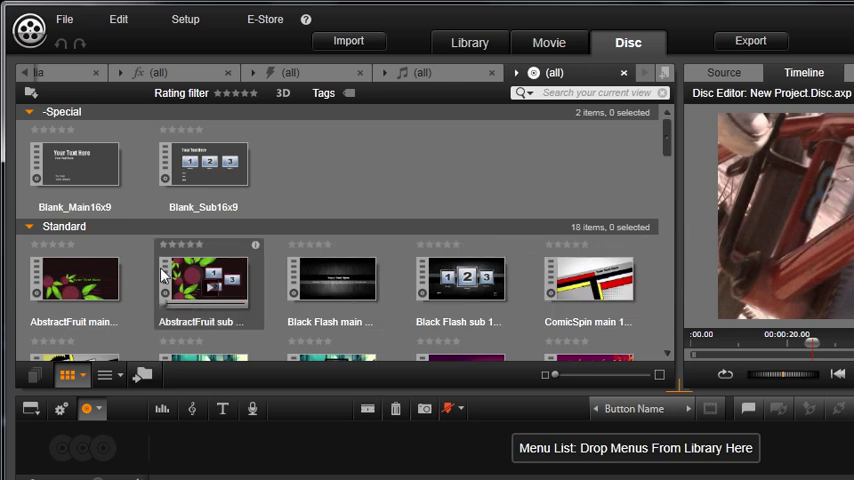
pyautogui.moveTo(540, 352)
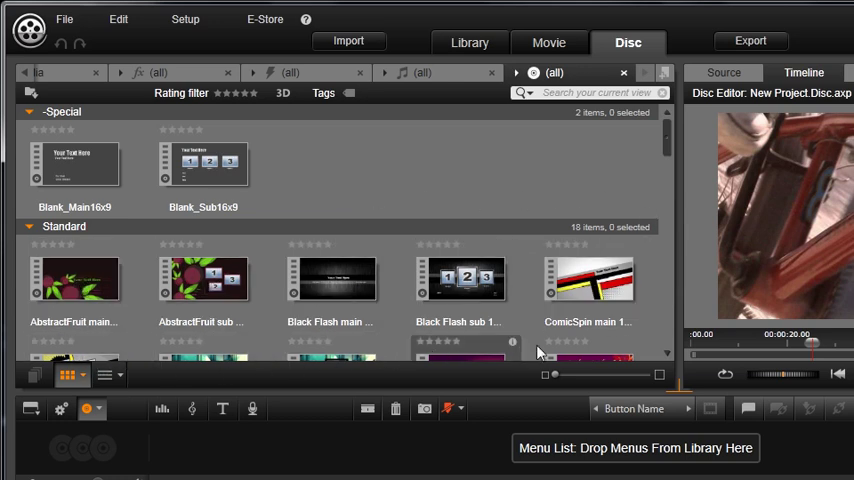
pyautogui.moveTo(204, 164)
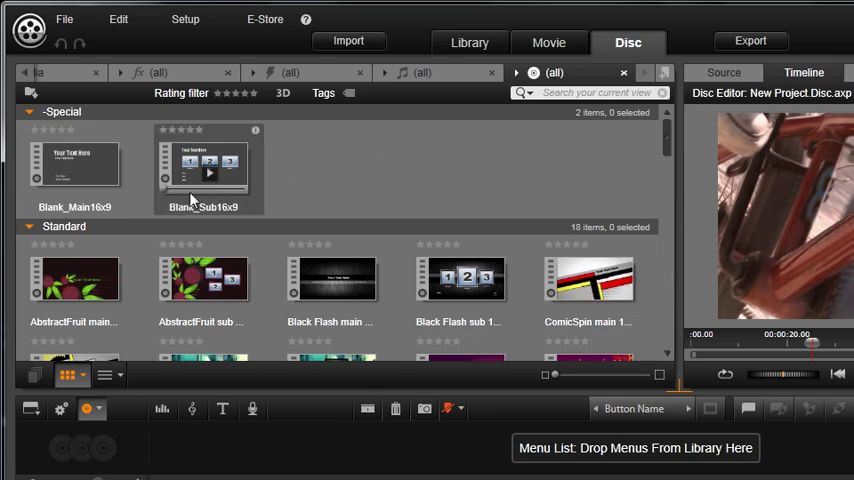
pyautogui.moveTo(220, 216)
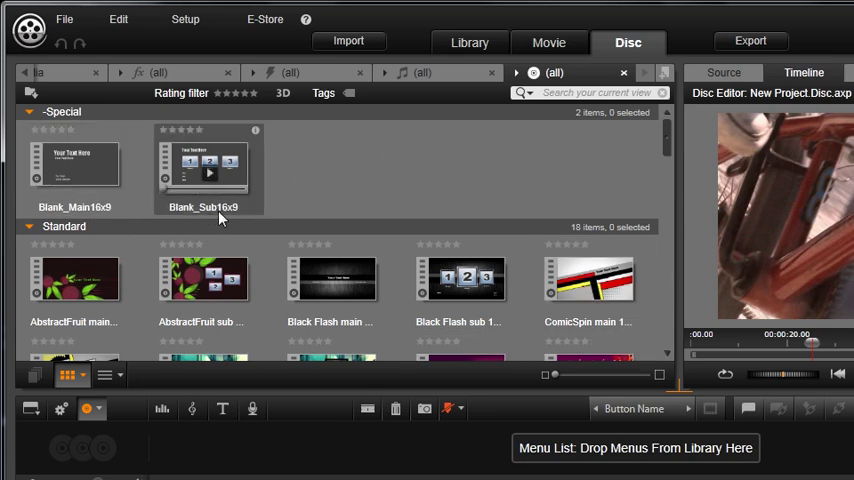
pyautogui.moveTo(80, 172)
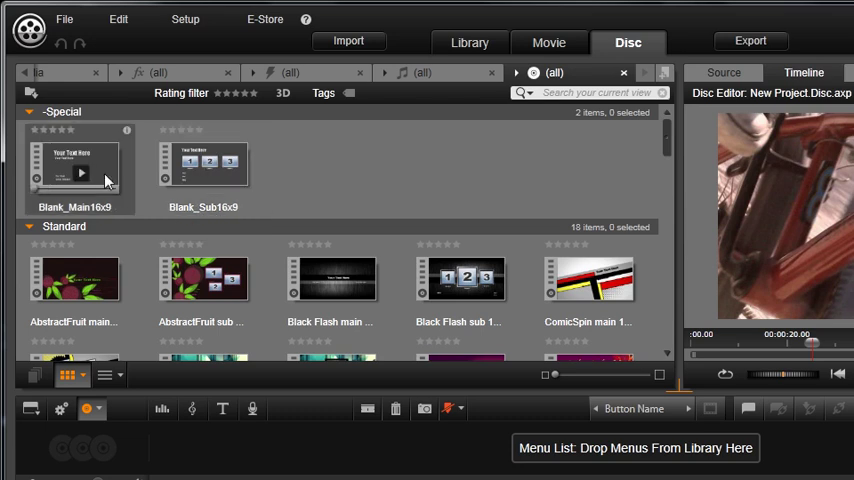
pyautogui.click(78, 168)
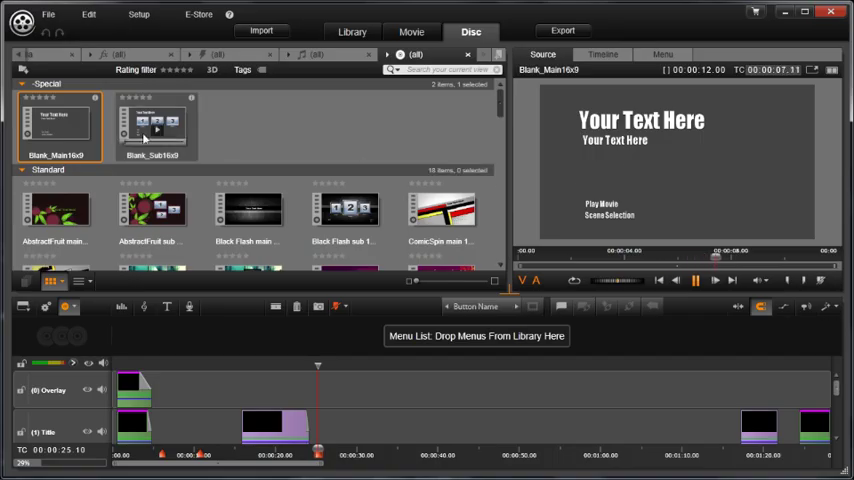
# Preview the Blank_Sub16x9 template with its three numbered chapter buttons.
pyautogui.click(156, 126)
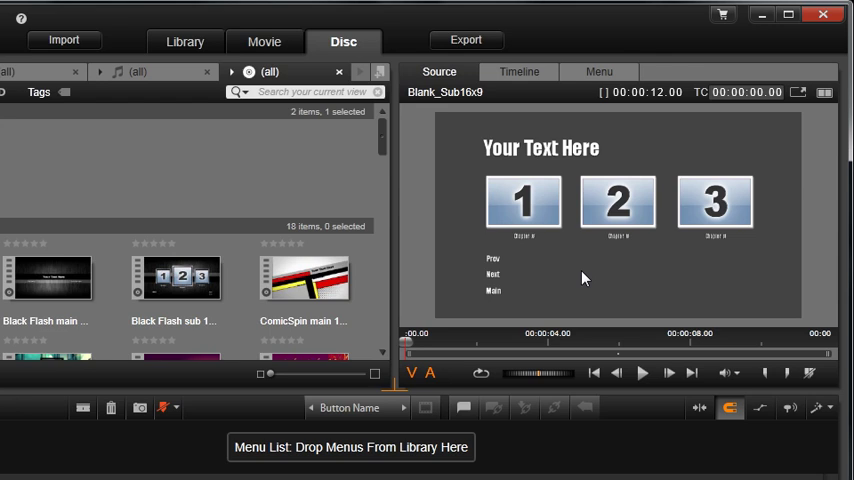
pyautogui.moveTo(616, 260)
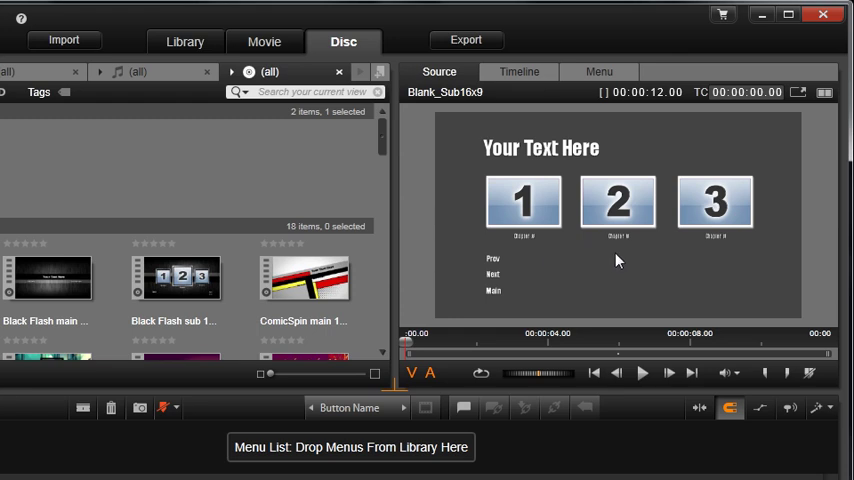
pyautogui.moveTo(726, 264)
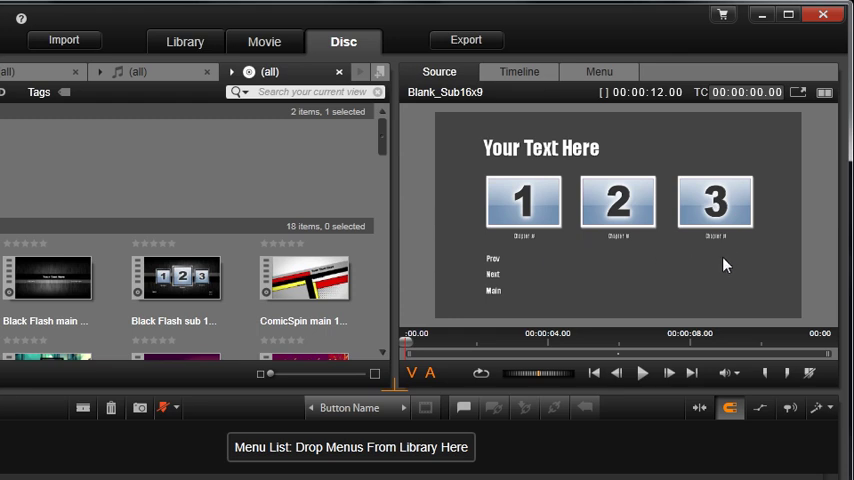
pyautogui.moveTo(570, 288)
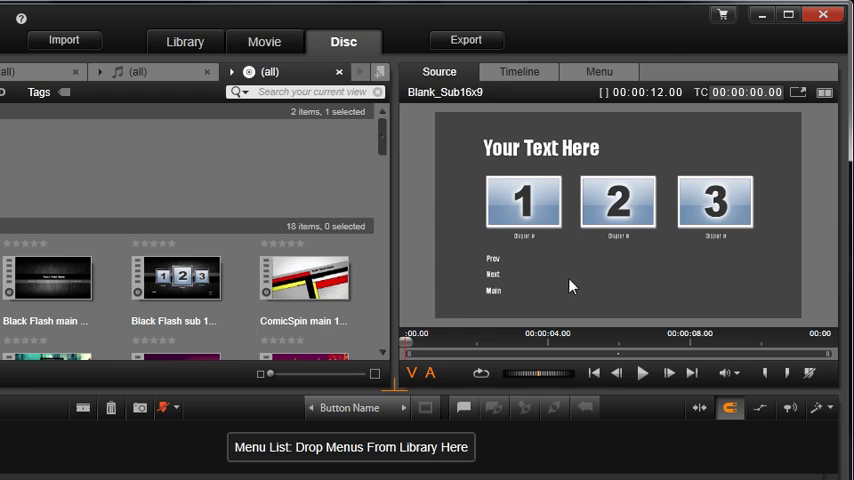
pyautogui.moveTo(516, 260)
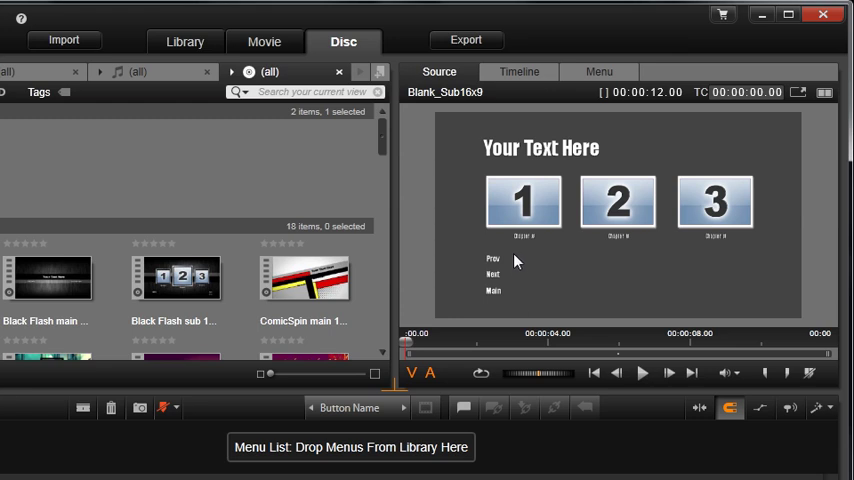
pyautogui.moveTo(520, 300)
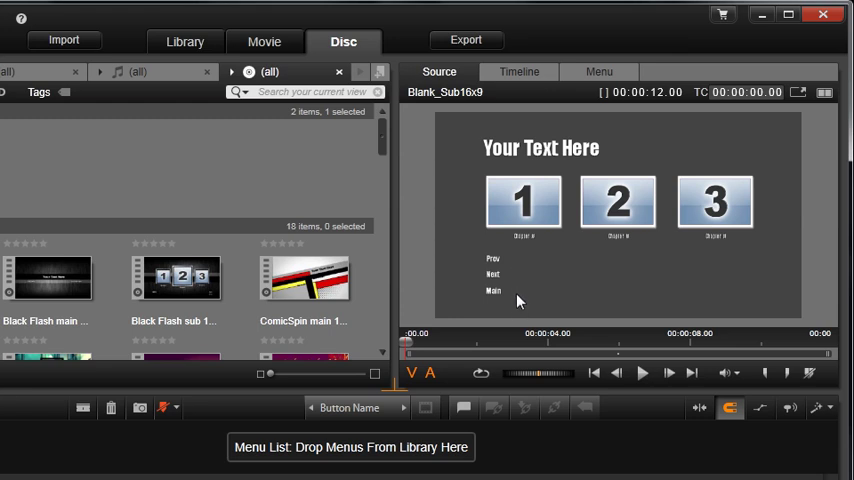
pyautogui.moveTo(576, 300)
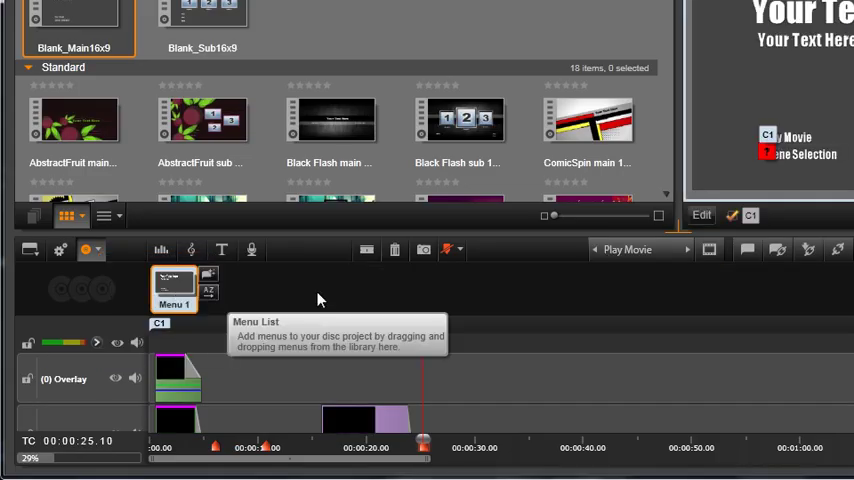
pyautogui.moveTo(224, 336)
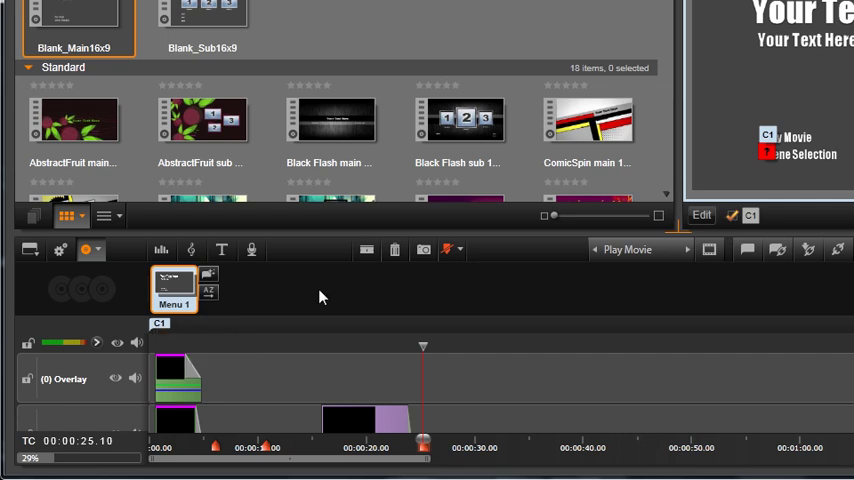
pyautogui.moveTo(788, 136)
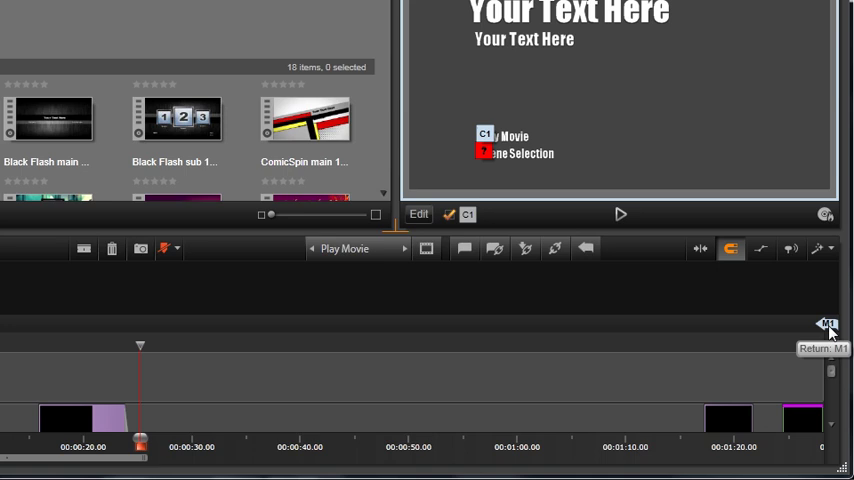
# Drag Blank_Sub16x9 into the Menu List as Menu 2 after Menu 1.
pyautogui.click(828, 322)
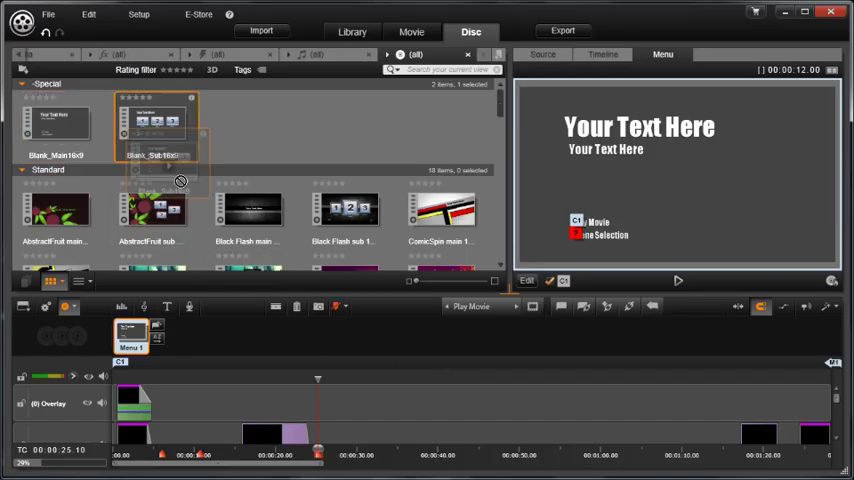
pyautogui.moveTo(156, 120); pyautogui.dragTo(180, 340)
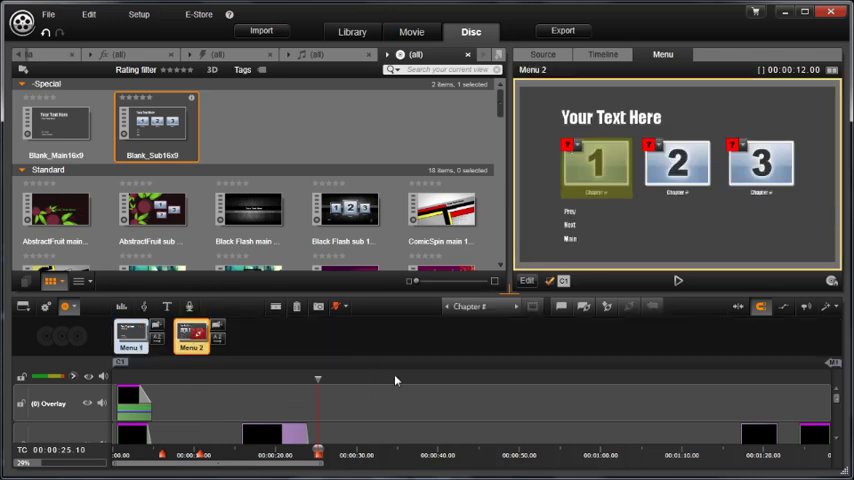
pyautogui.moveTo(392, 366)
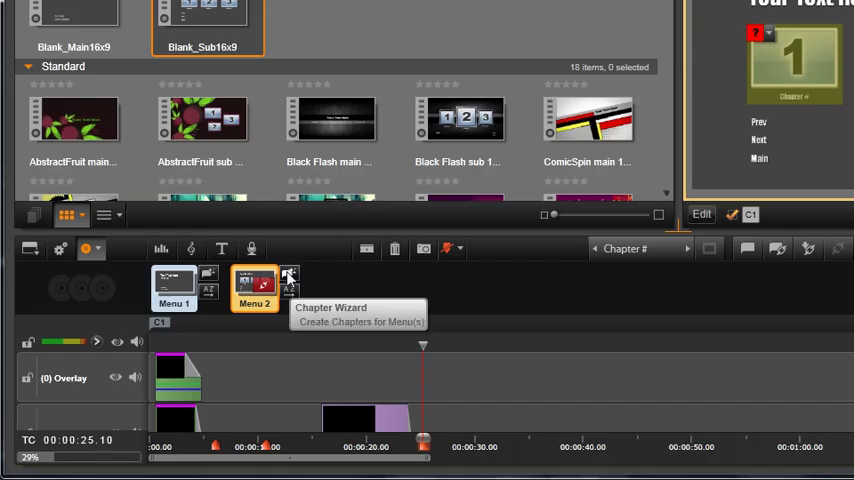
# Bring up the Chapter Wizard for Menu 2 to define 10-second whole-movie chapters.
pyautogui.click(290, 280)
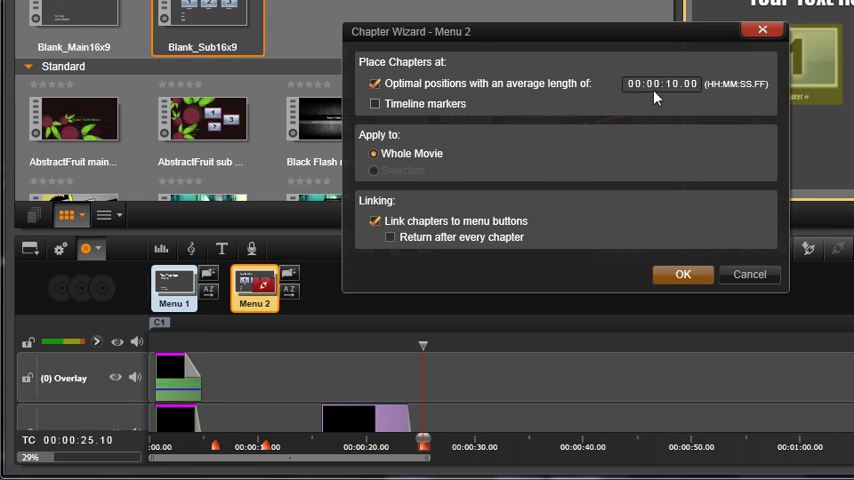
pyautogui.moveTo(688, 96)
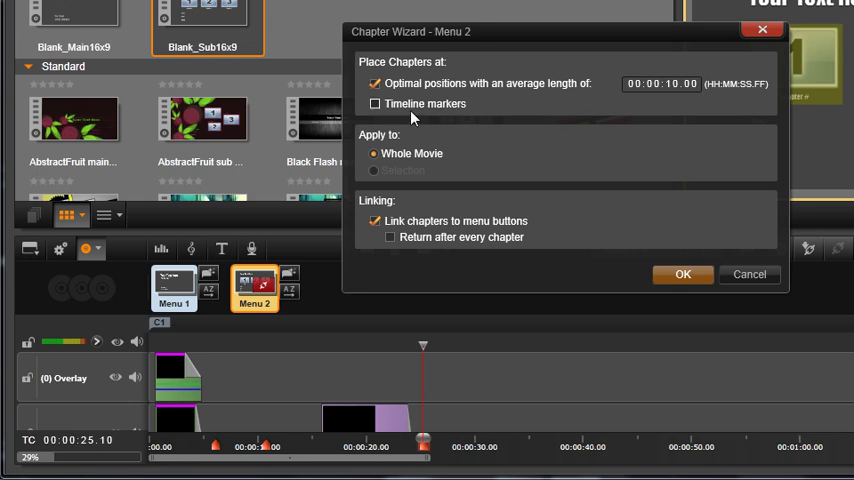
pyautogui.moveTo(434, 456)
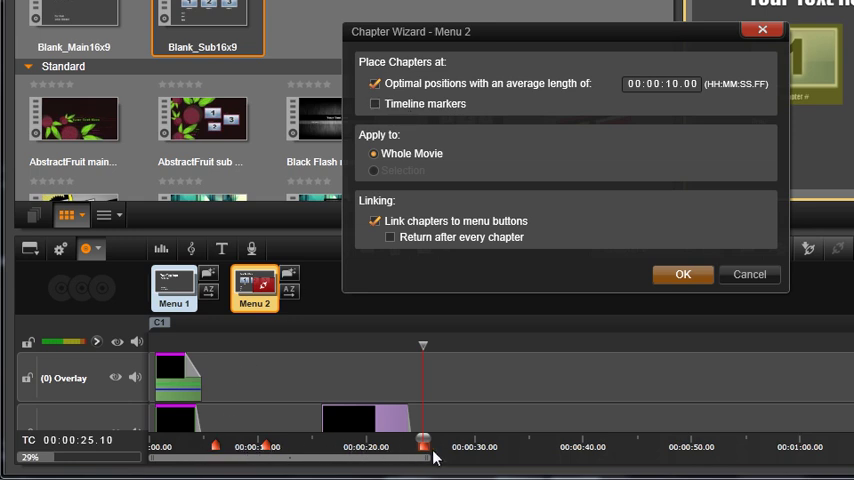
pyautogui.moveTo(438, 448)
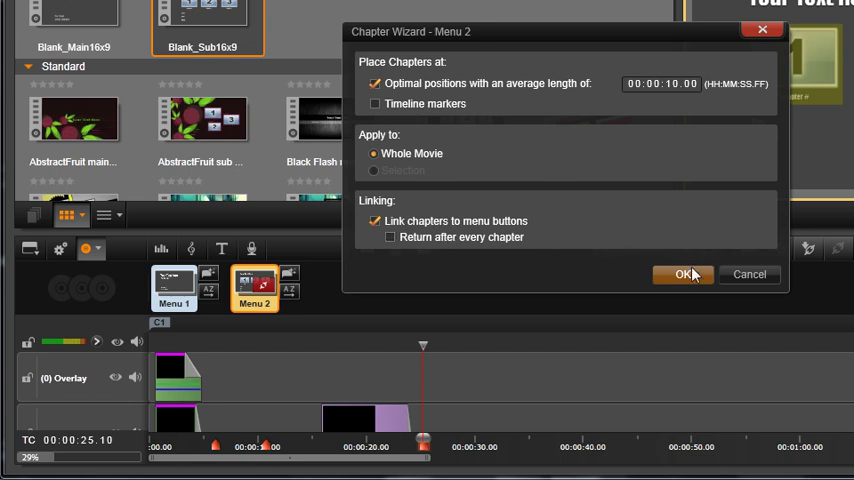
# Confirm the wizard to create chapters and sub menus 2-5, then preview Menu 2.
pyautogui.click(684, 274)
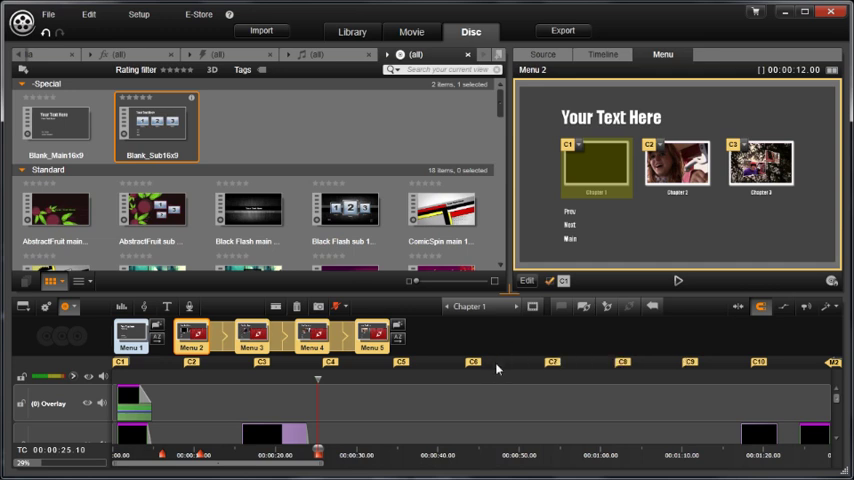
pyautogui.moveTo(408, 376)
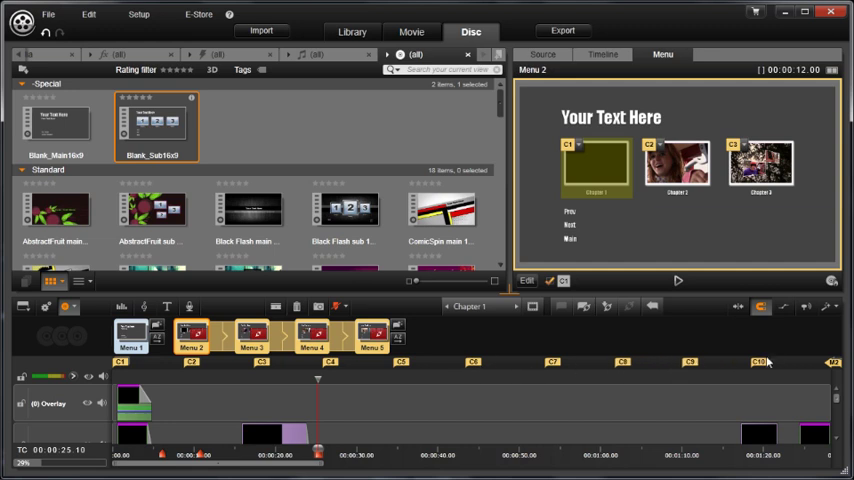
pyautogui.moveTo(436, 364)
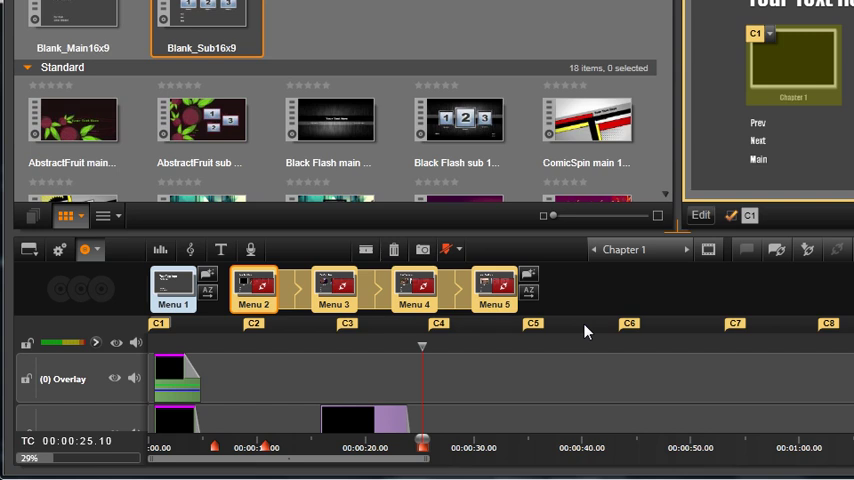
pyautogui.moveTo(192, 340)
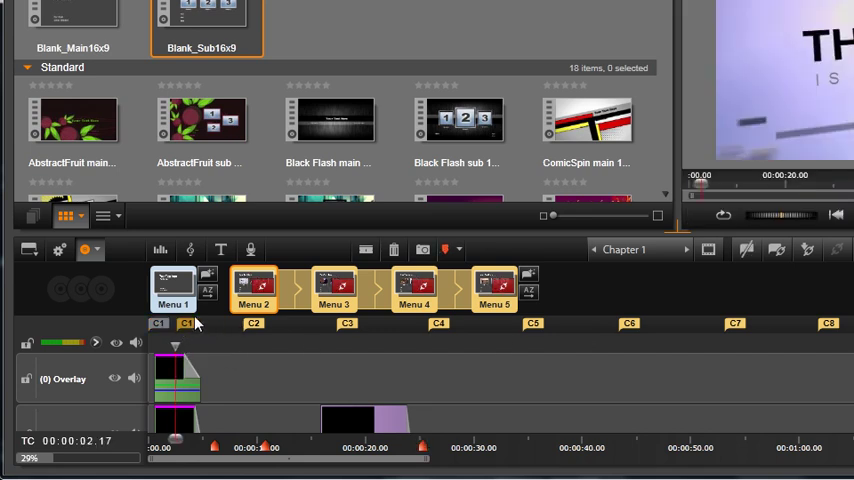
pyautogui.moveTo(184, 312)
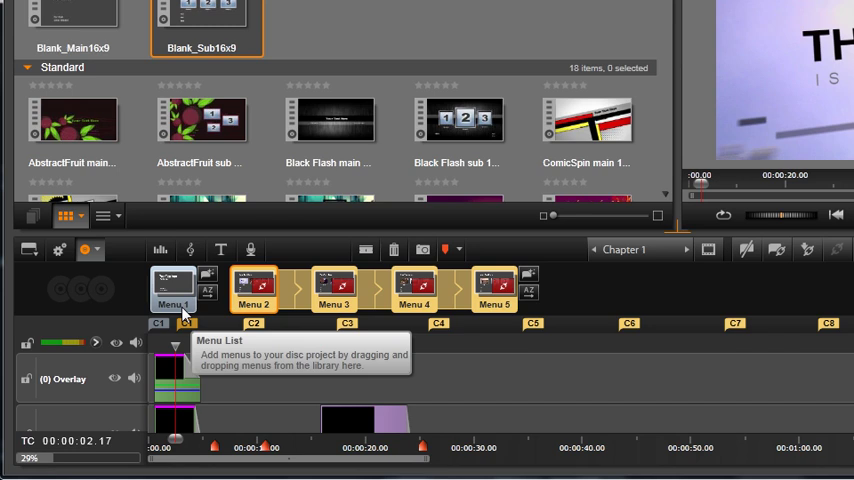
pyautogui.click(252, 290)
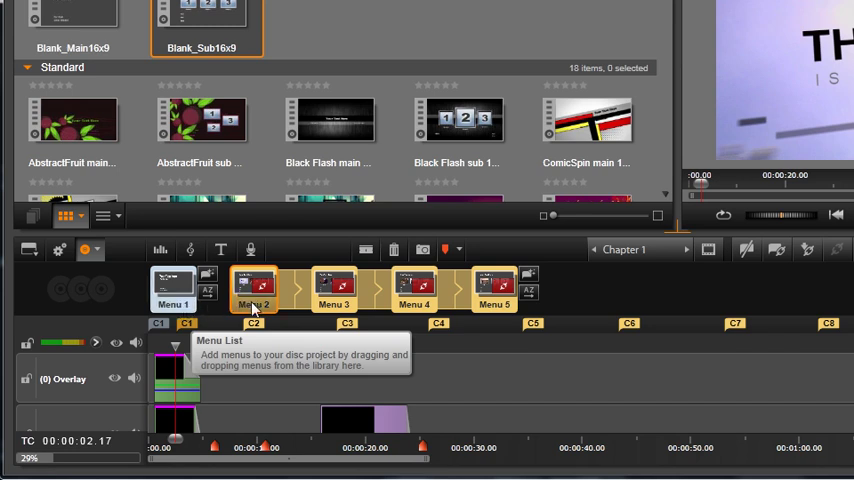
pyautogui.moveTo(234, 308)
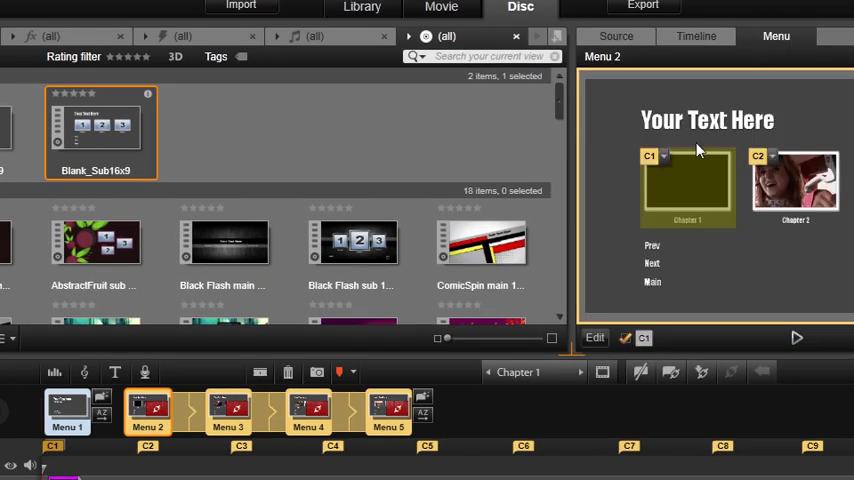
# Show Menu 1 in the preview so its Scene Selection button can link to Menu 2.
pyautogui.click(68, 410)
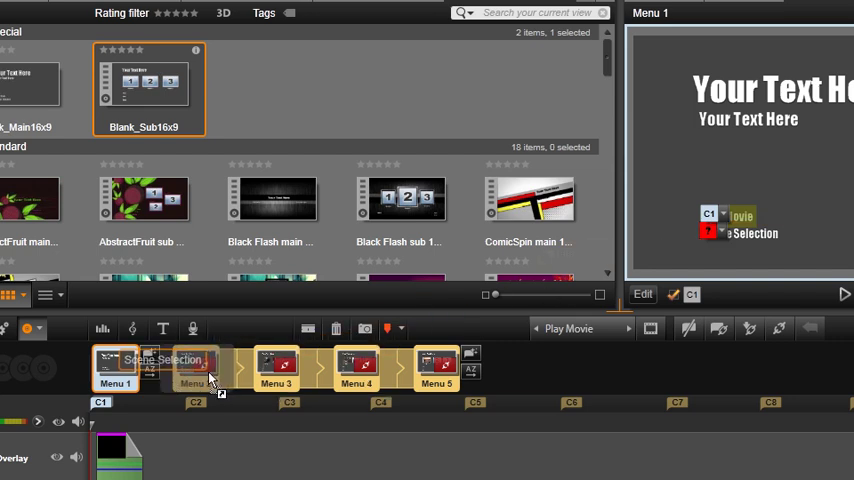
pyautogui.moveTo(196, 368)
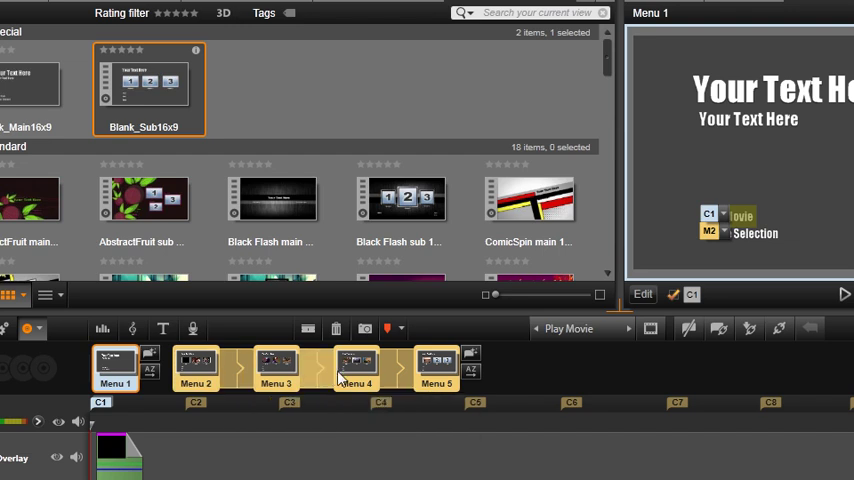
pyautogui.moveTo(444, 378)
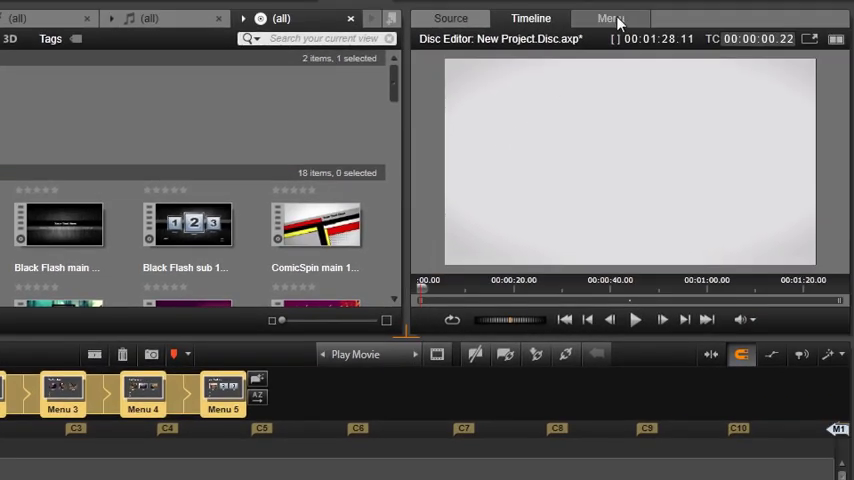
# Run the disc simulator, play the movie from Menu 1's Play Movie button, then close it.
pyautogui.click(610, 18)
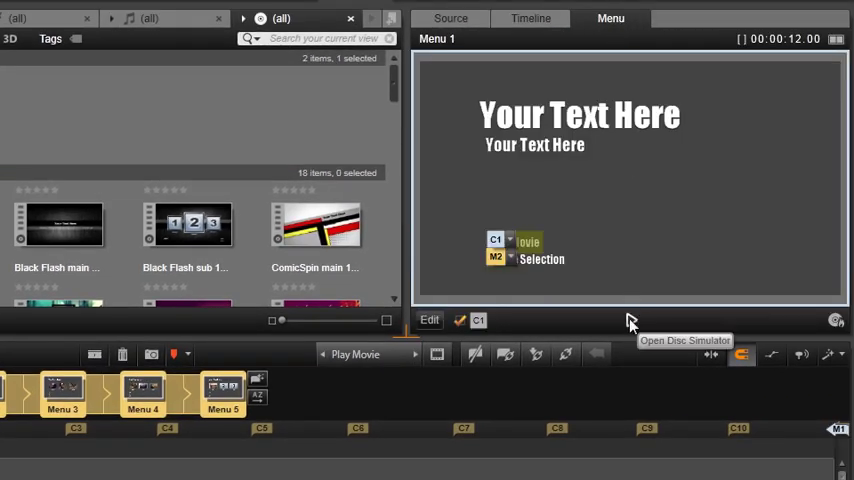
pyautogui.click(742, 354)
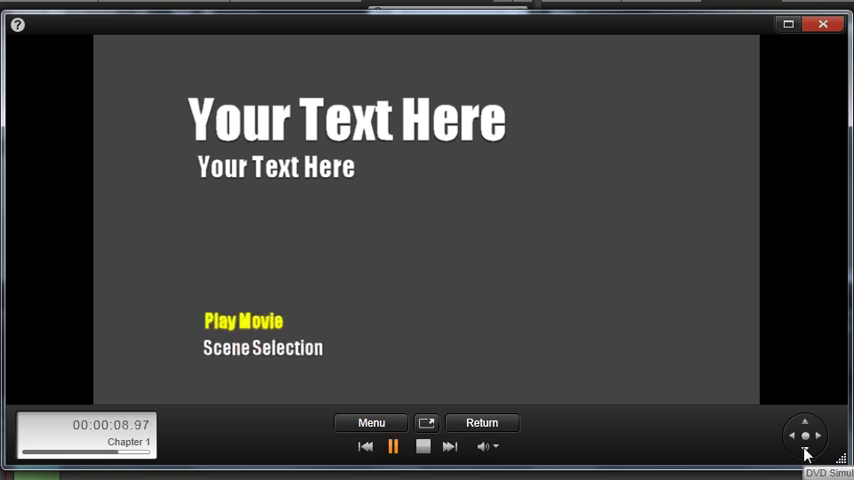
pyautogui.click(806, 444)
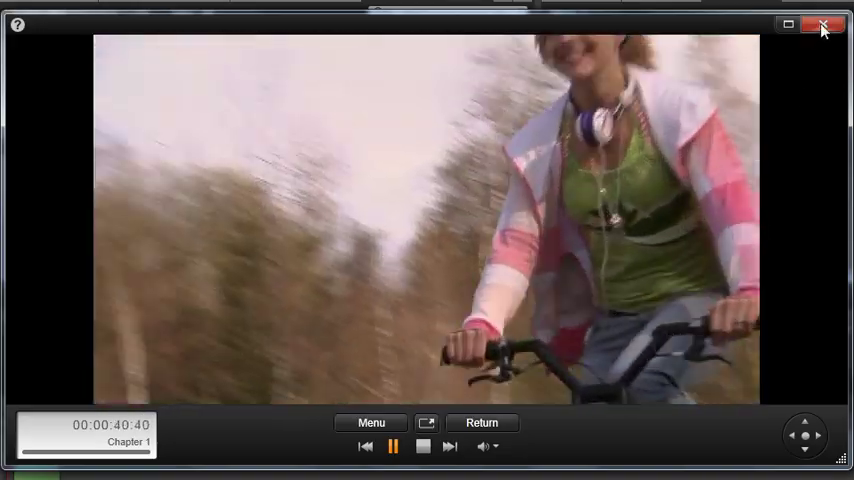
pyautogui.click(822, 24)
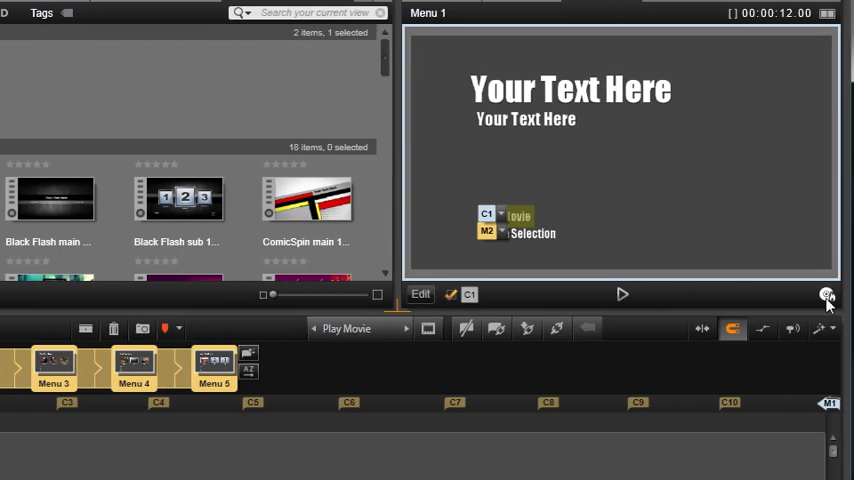